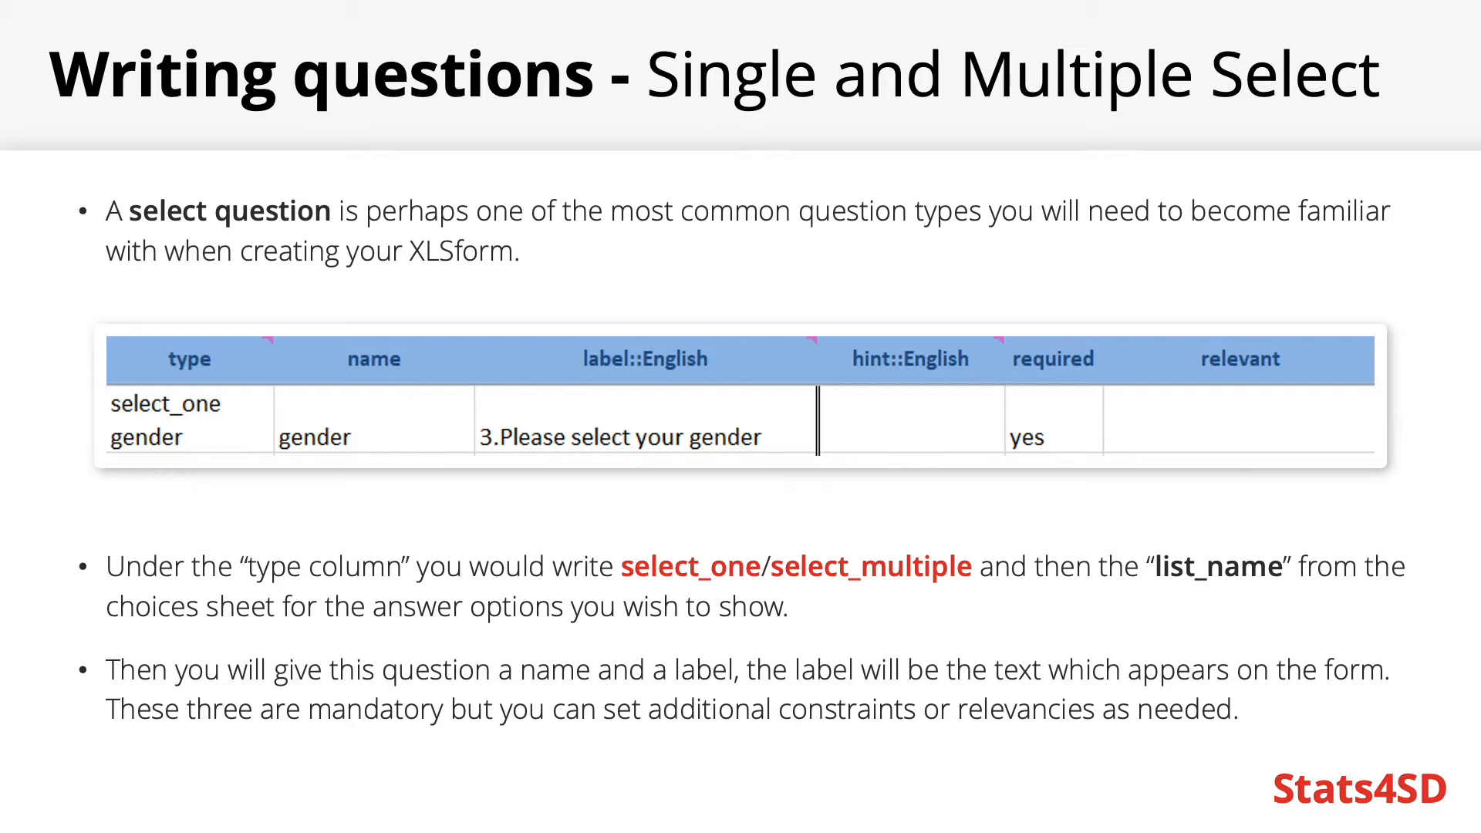
Step: Advance the slideshow to the Metadata slide covering start, end and today fields
key(right)
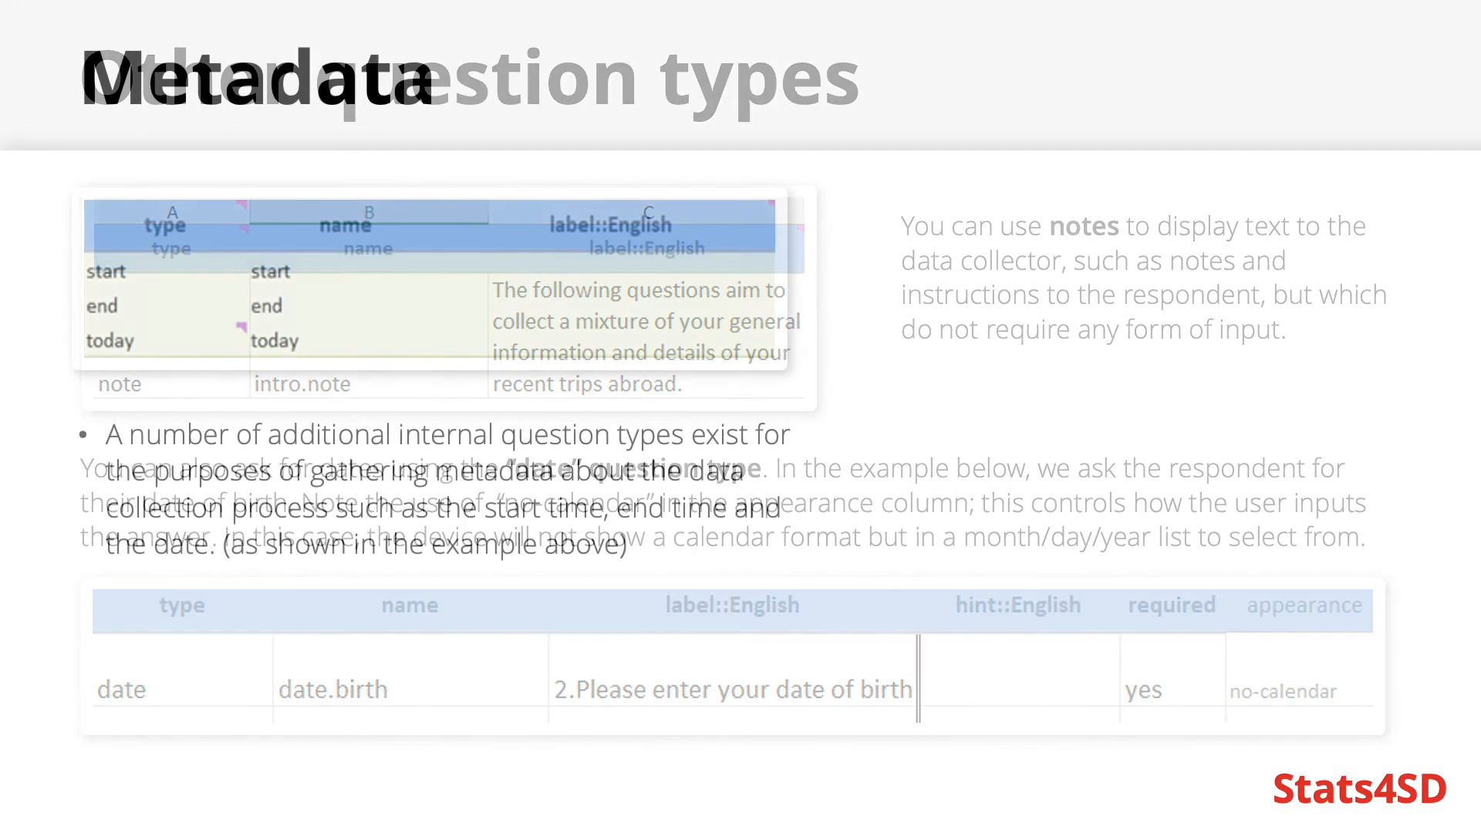